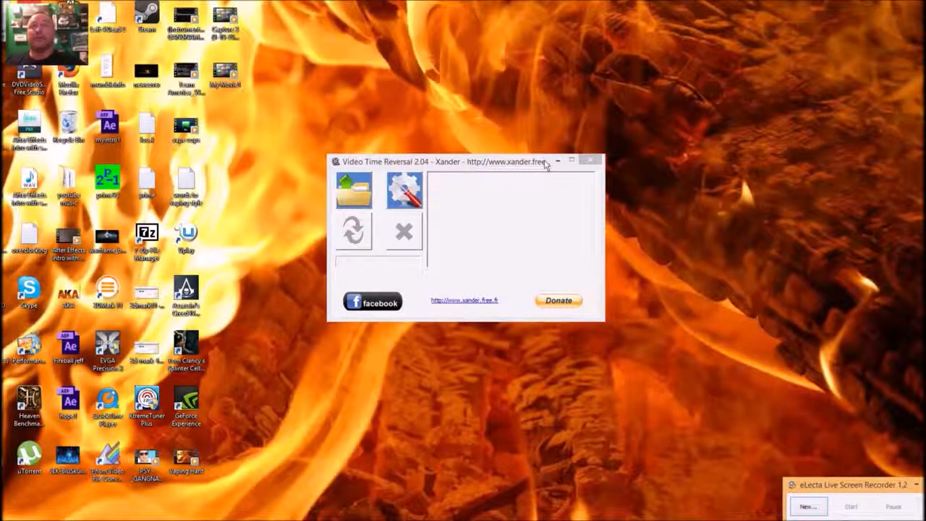
# - Load the Capture 3 clip (9.41 s, 640x360) into the reversal tool
pyautogui.moveTo(463, 162); pyautogui.dragTo(547, 162)
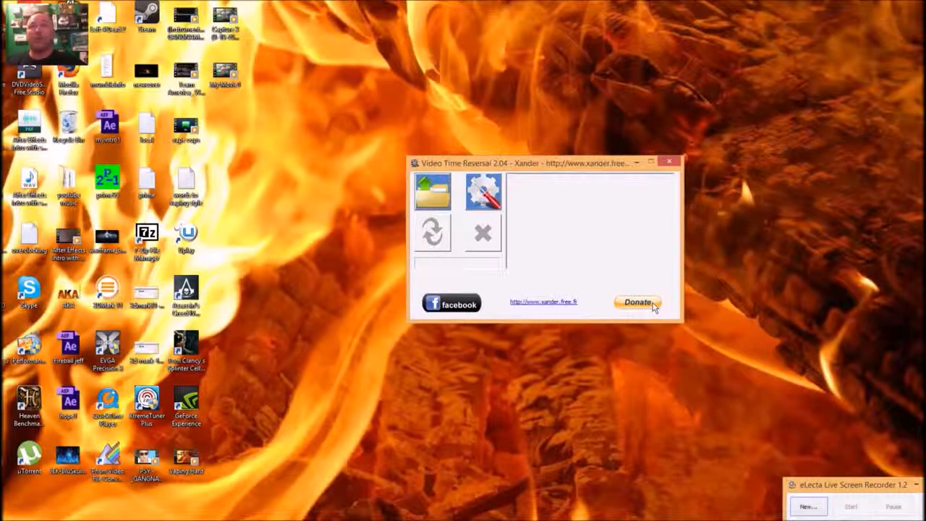
pyautogui.moveTo(668, 199)
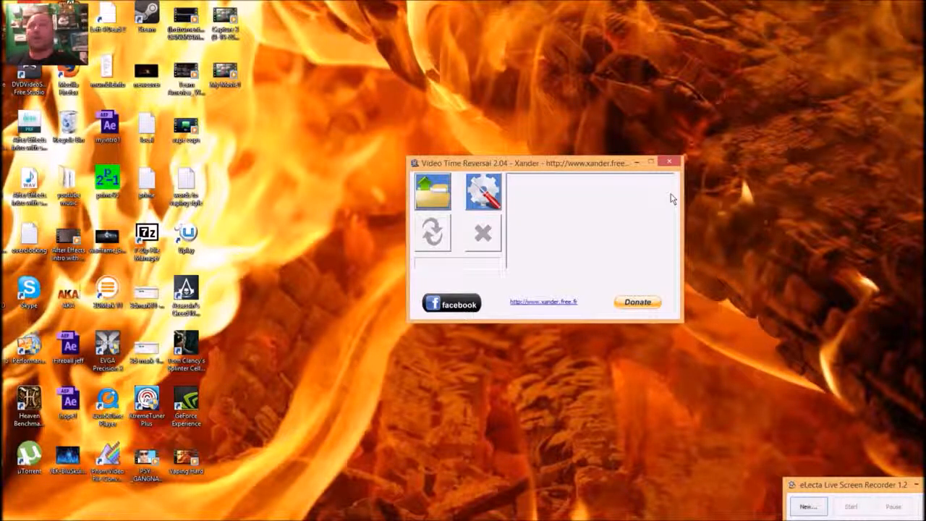
pyautogui.moveTo(266, 27)
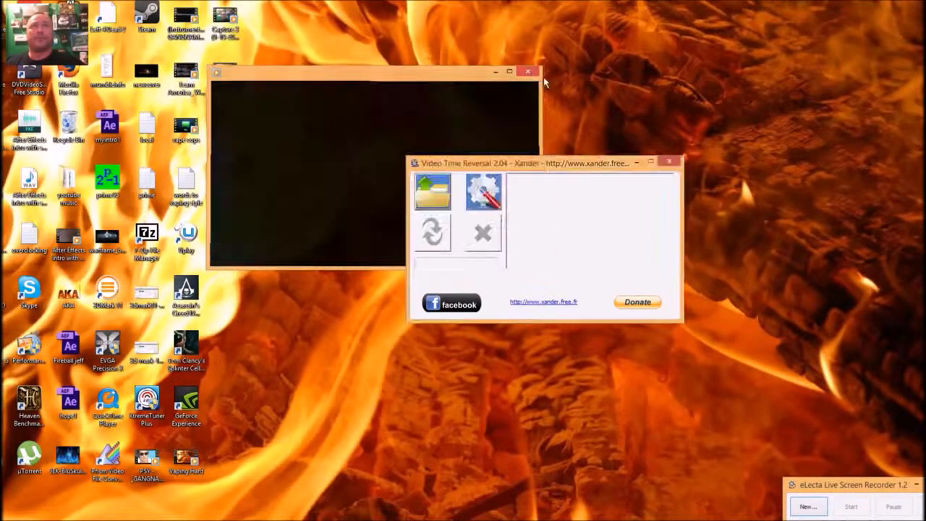
pyautogui.click(526, 71)
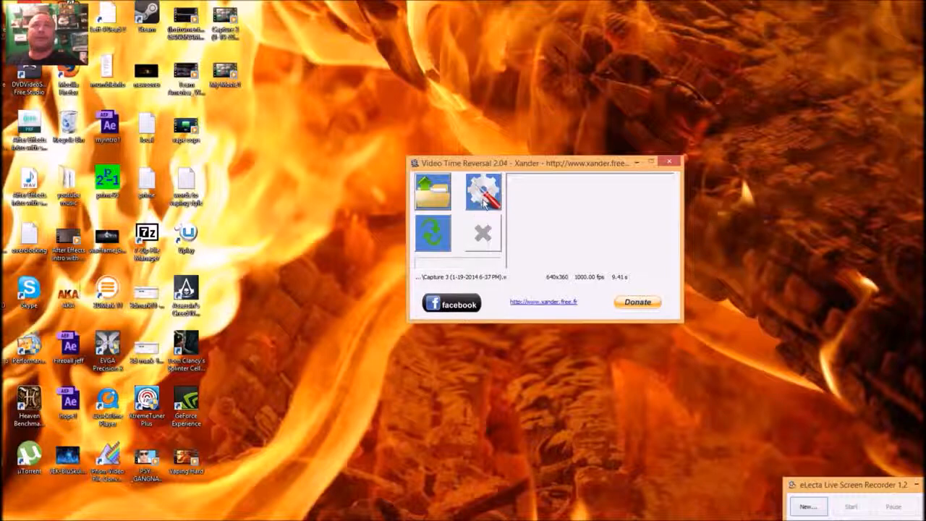
# - Set the output to MPEG-4 video with reversed sound and start the reversal
pyautogui.click(483, 191)
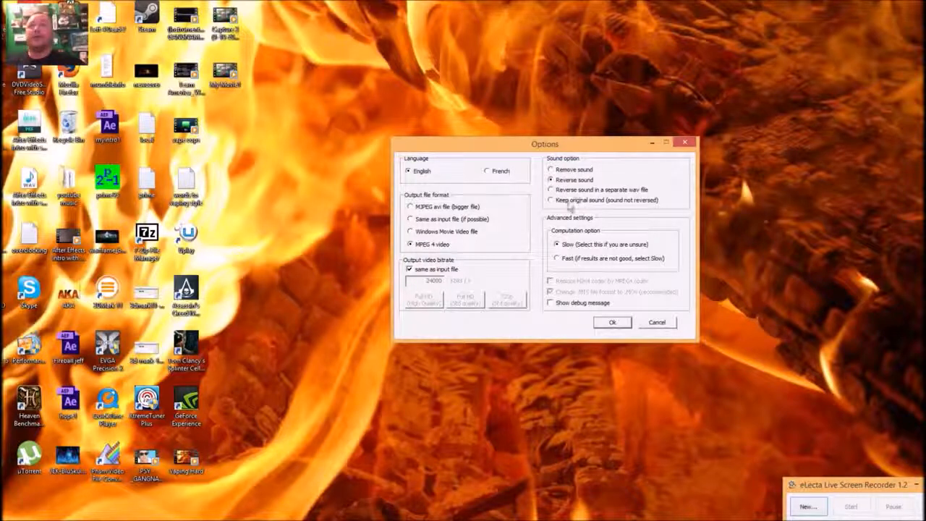
pyautogui.moveTo(629, 208)
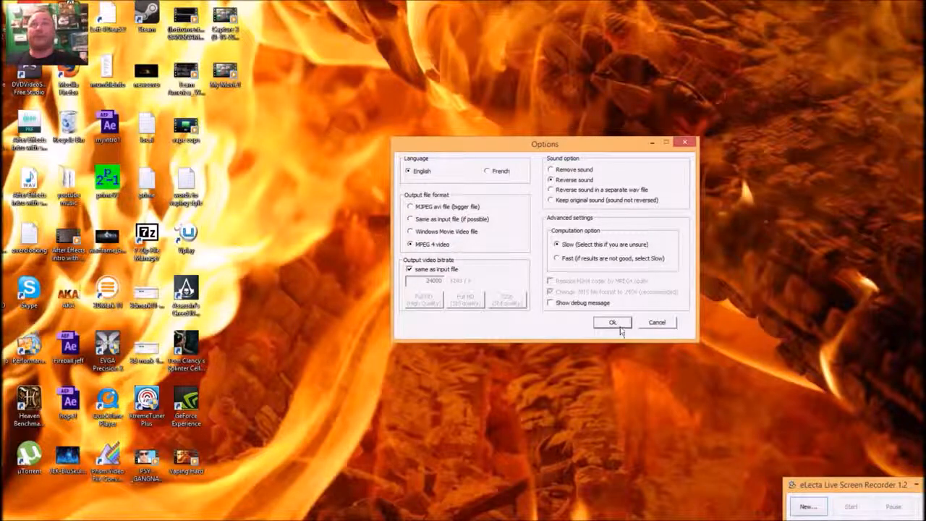
pyautogui.click(613, 322)
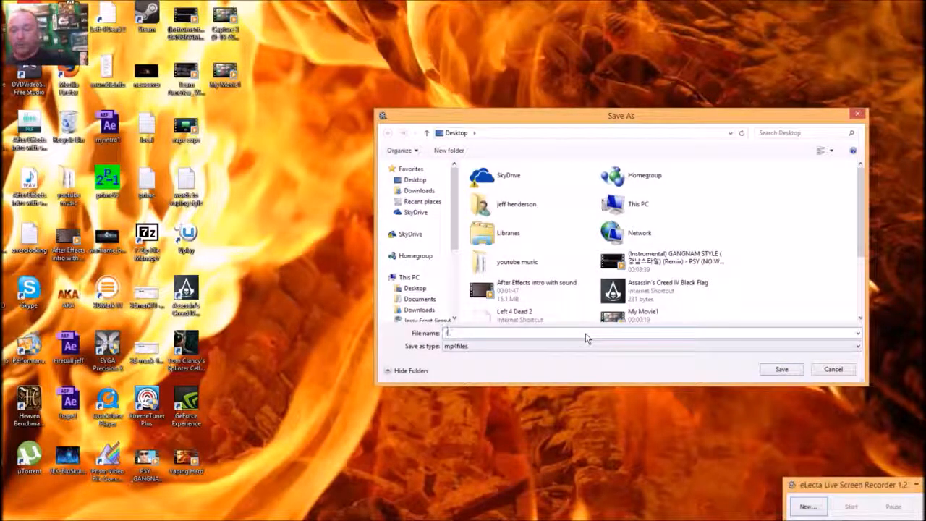
# - Save the reversed clip as 'reverse1' on the Desktop and acknowledge the Reverse Done message
pyautogui.write('reversi')
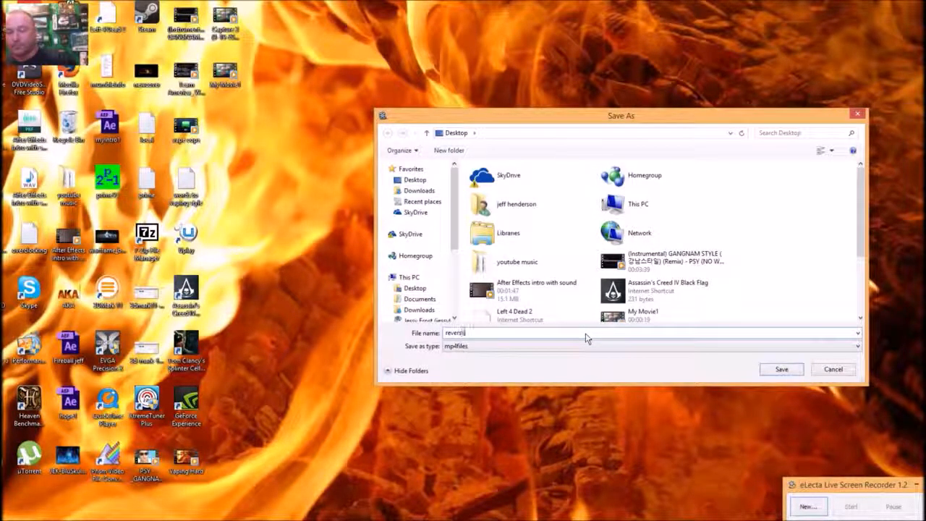
pyautogui.write('reverse1')
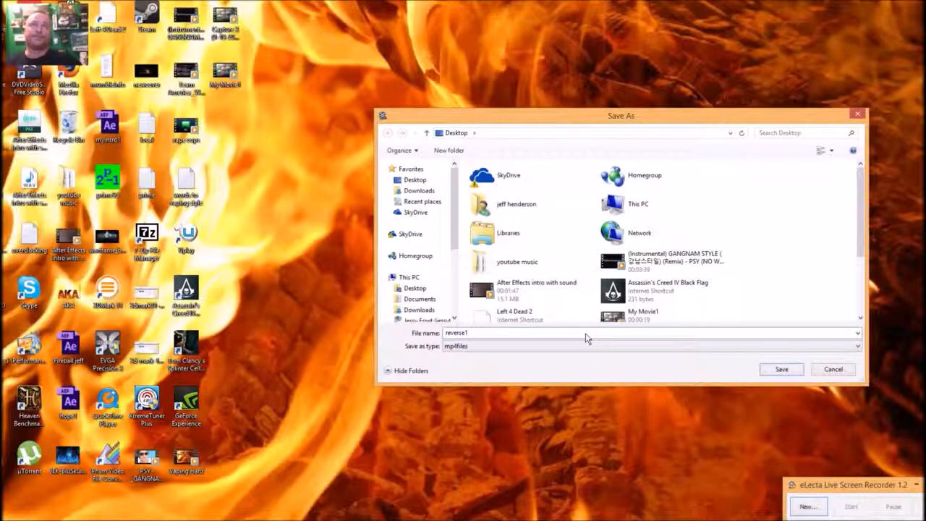
pyautogui.click(782, 369)
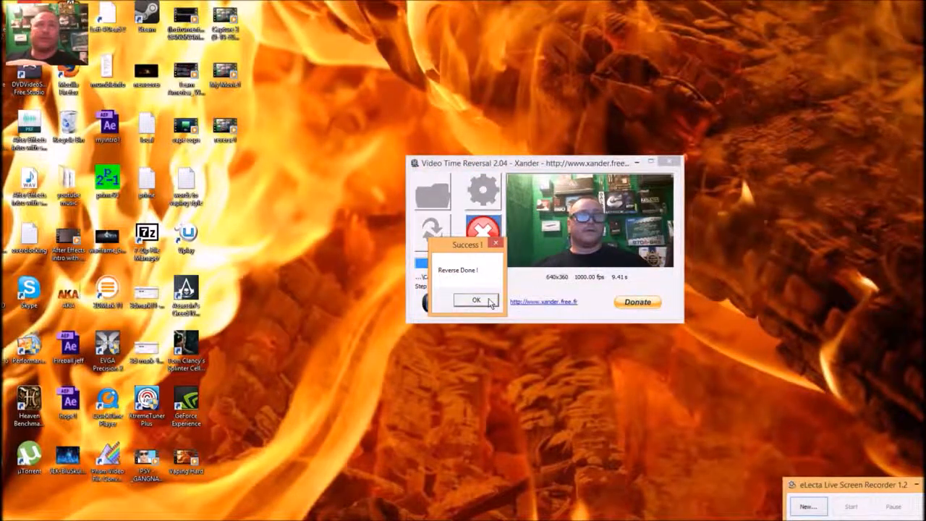
pyautogui.click(476, 299)
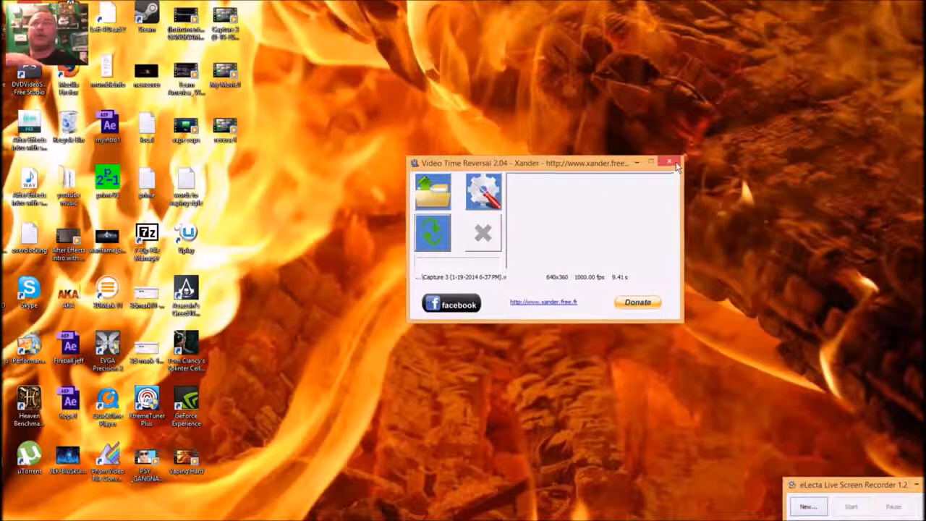
# - Close Video Time Reversal, leaving Prism Video File Converter with the MP4 queued for AVI output
pyautogui.click(669, 161)
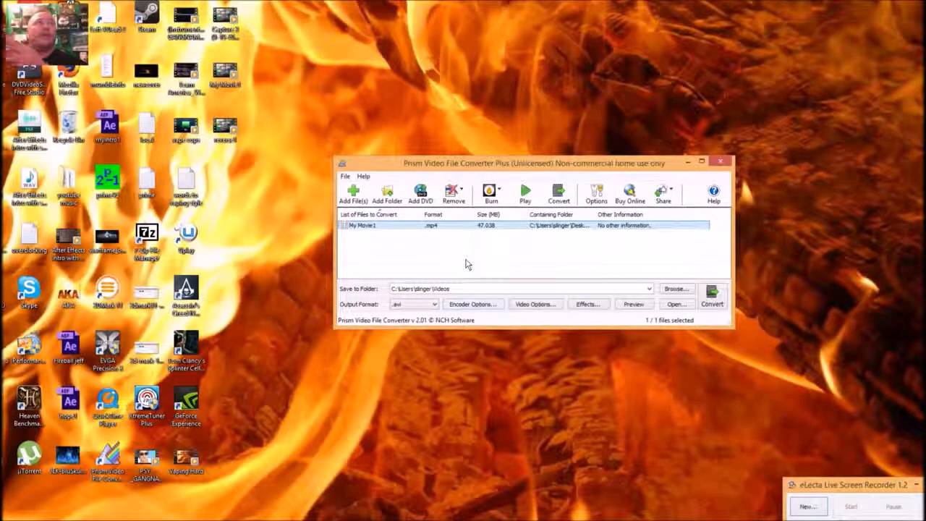
pyautogui.moveTo(466, 264)
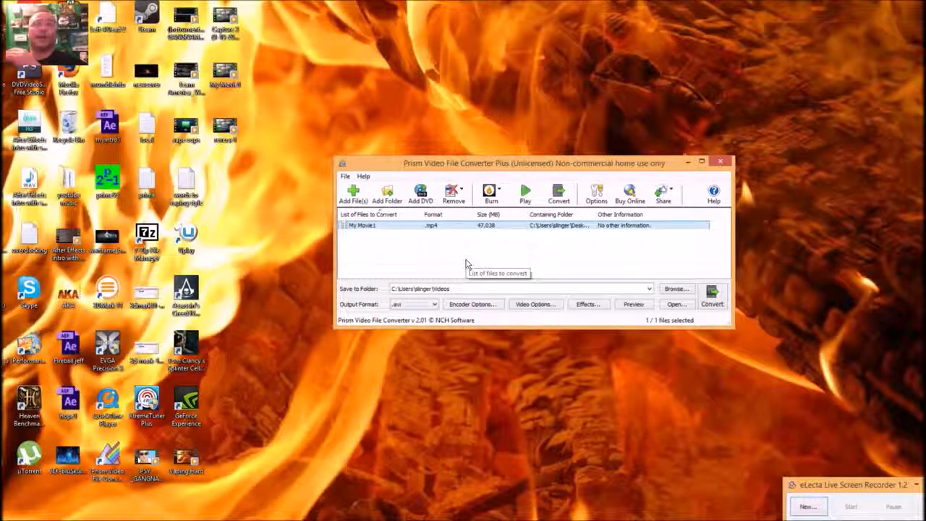
pyautogui.moveTo(750, 130)
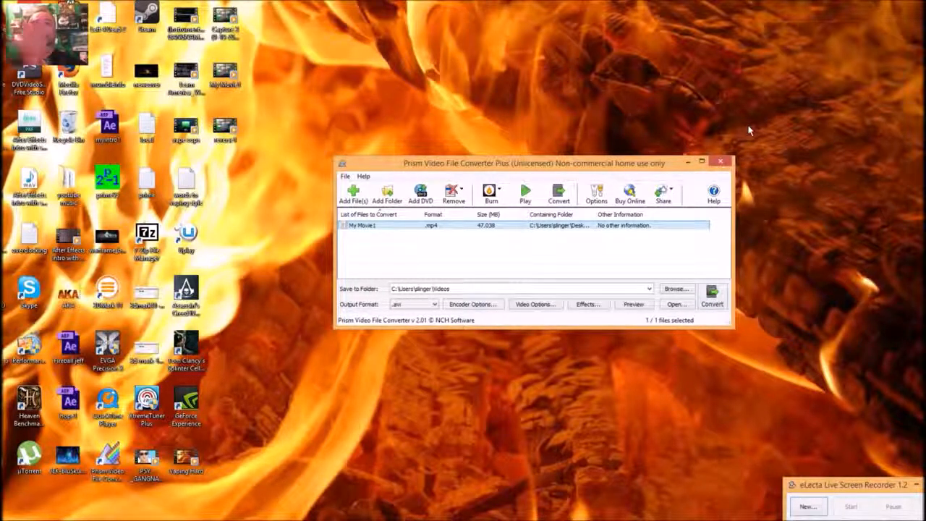
pyautogui.moveTo(714, 194)
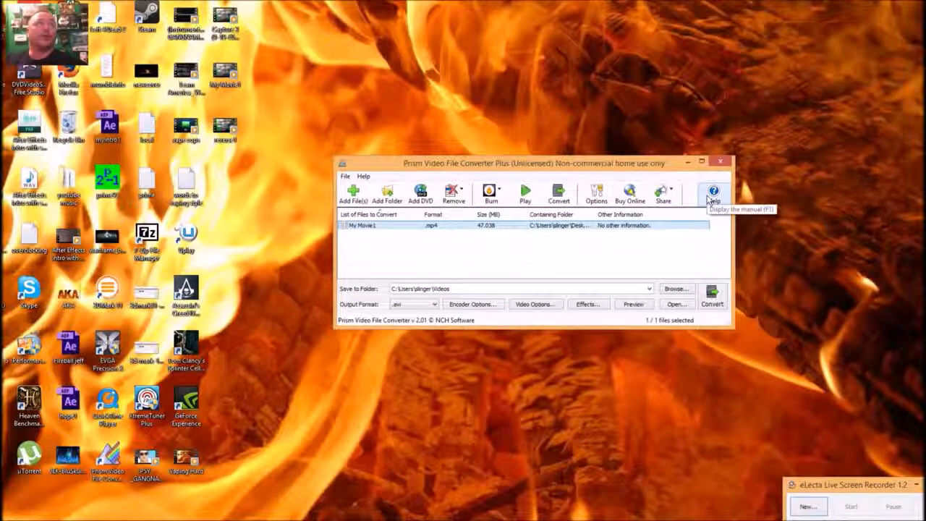